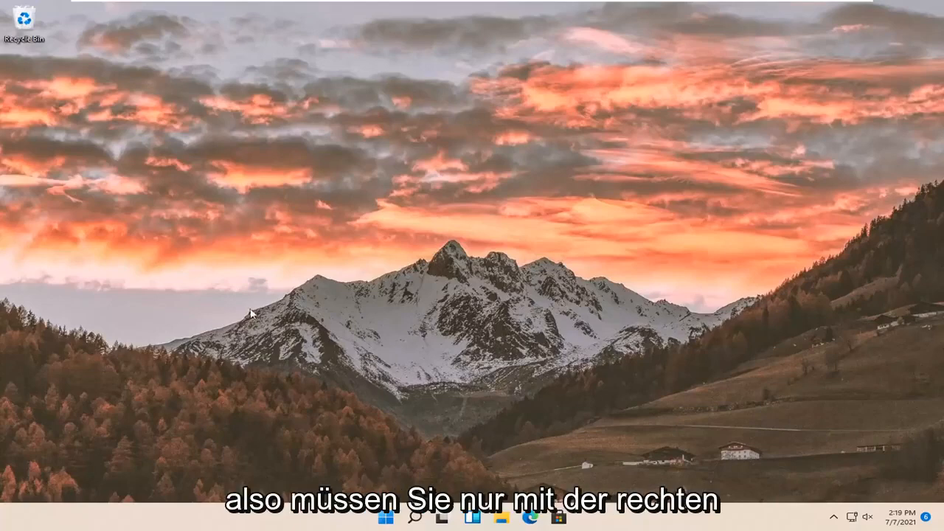
# Open Settings from the Start button's quick link menu and go to Bluetooth & devices
pyautogui.rightClick(380, 516)
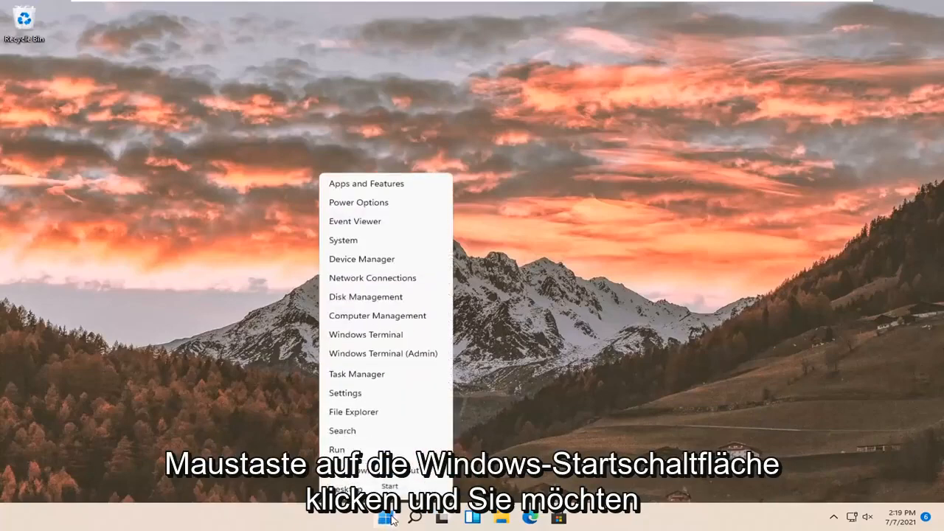
pyautogui.moveTo(344, 393)
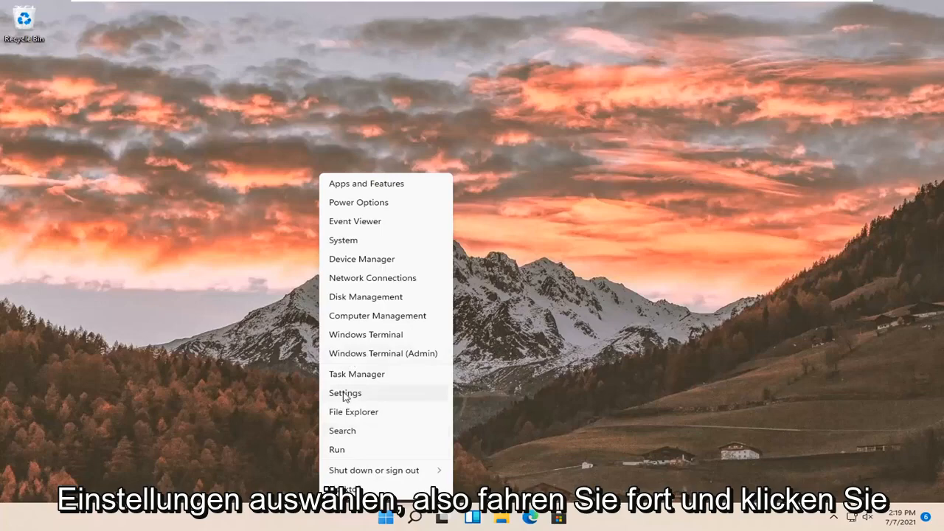
pyautogui.click(344, 393)
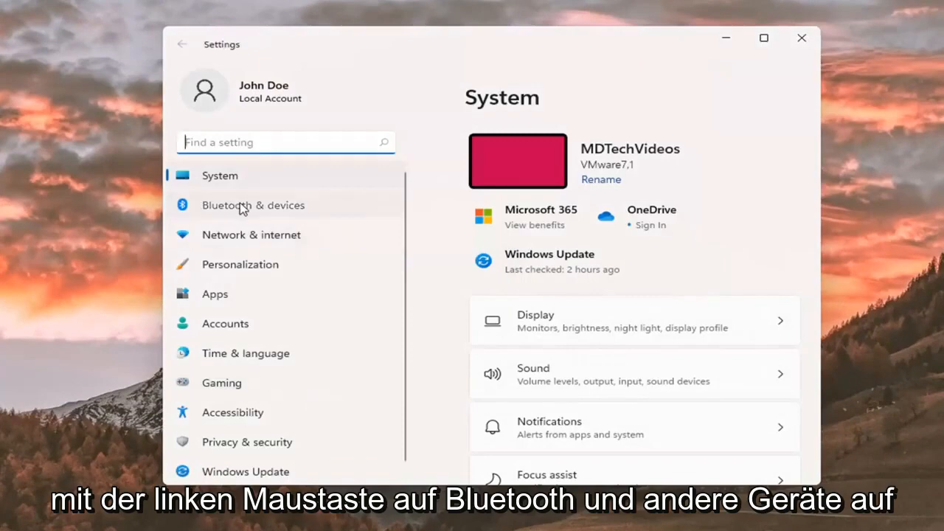
pyautogui.click(253, 205)
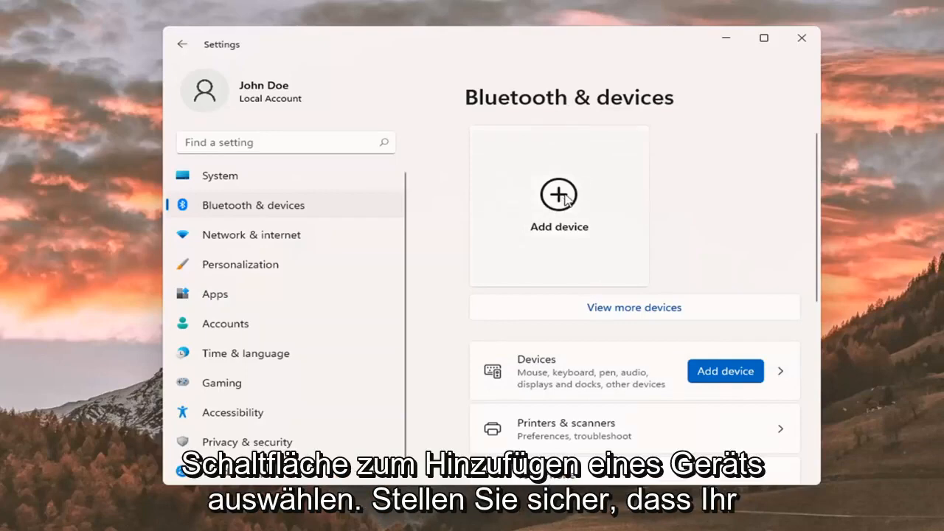
# Choose Add device on the Bluetooth & devices page to start pairing a new device
pyautogui.click(559, 194)
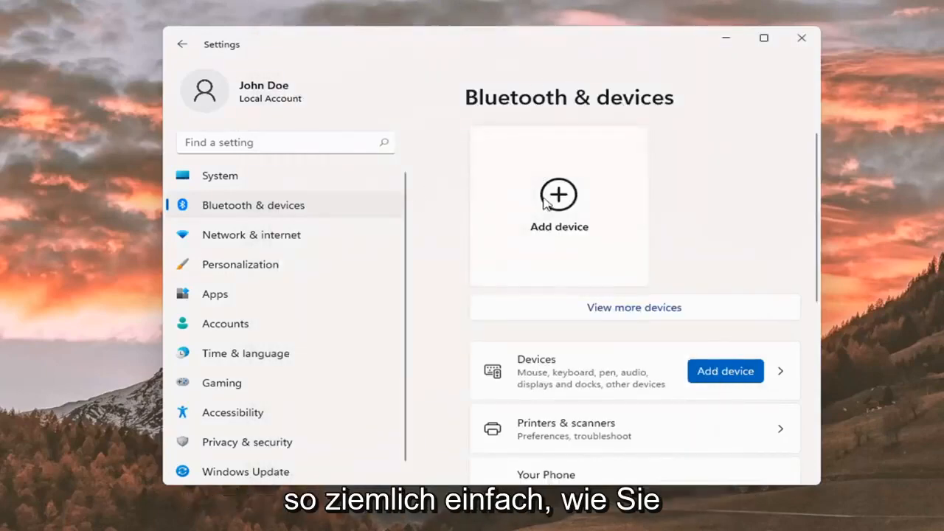
pyautogui.scroll(-3)
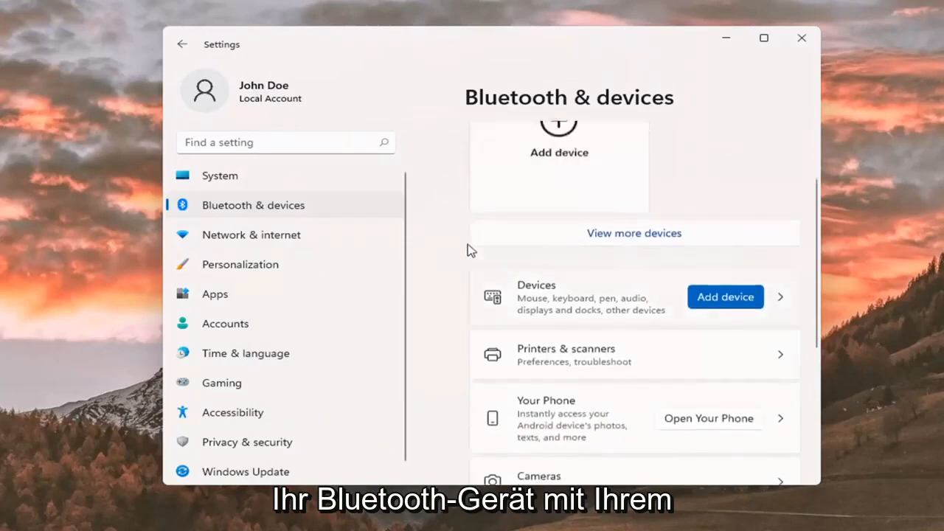
pyautogui.scroll(3)
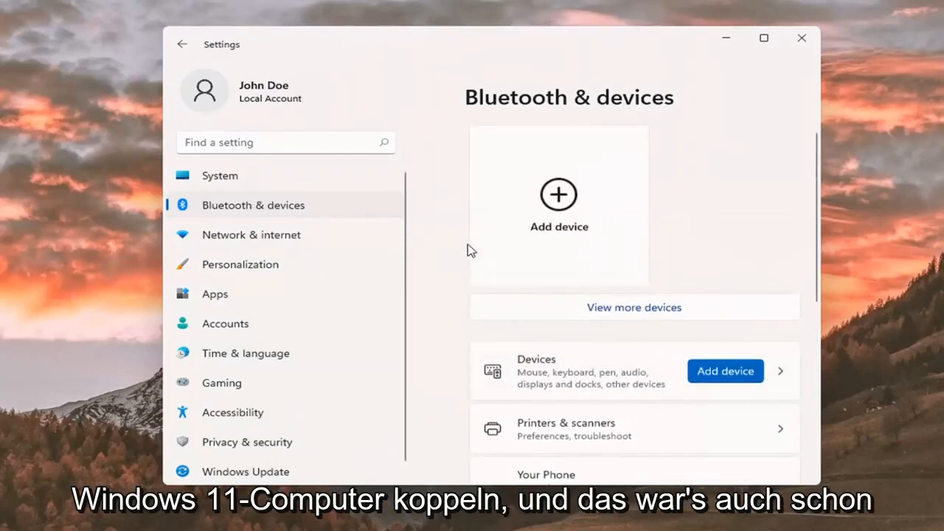